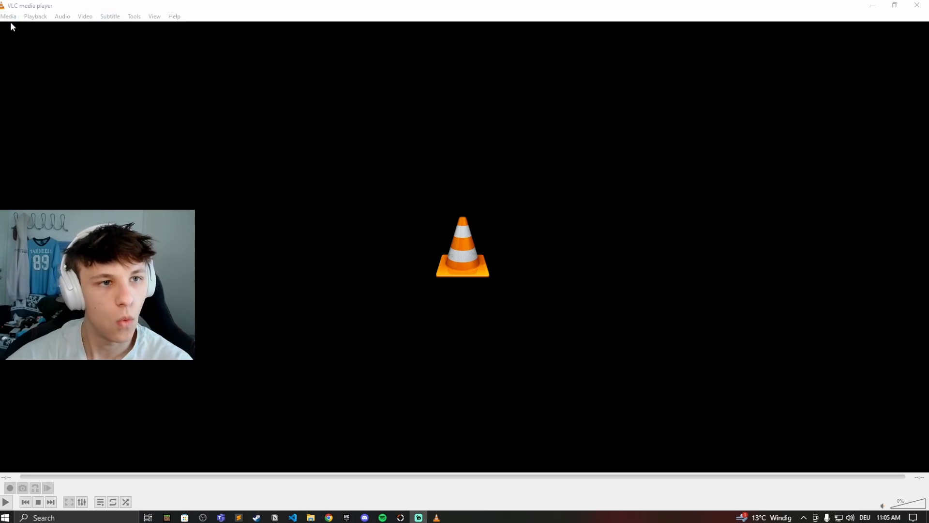
Step: Start the Stream wizard with 'How to Get Unreal Rank in Reload Done.mov' added as the source
click(8, 16)
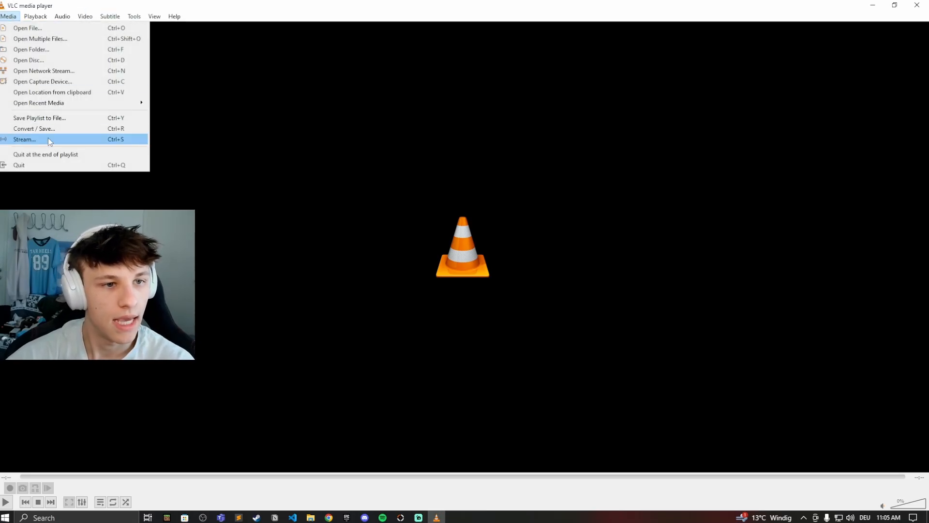
click(25, 139)
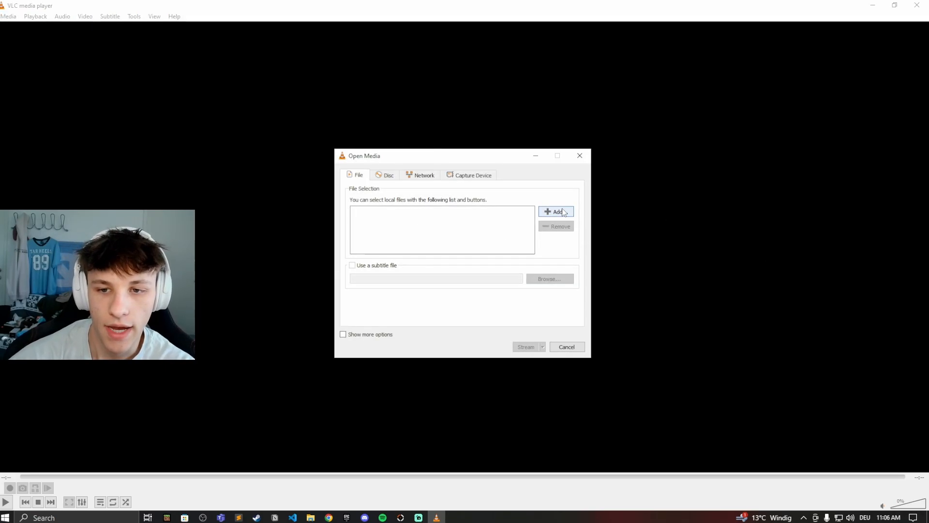
click(556, 212)
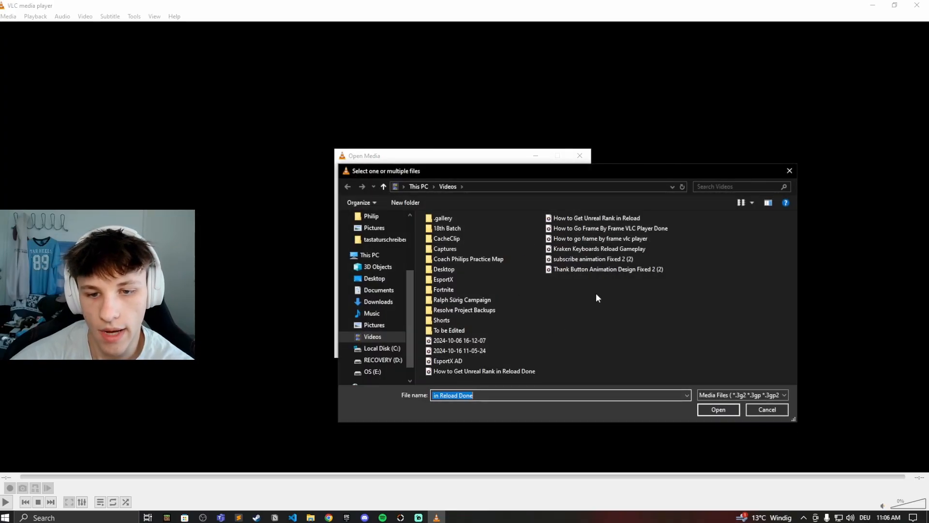
click(717, 410)
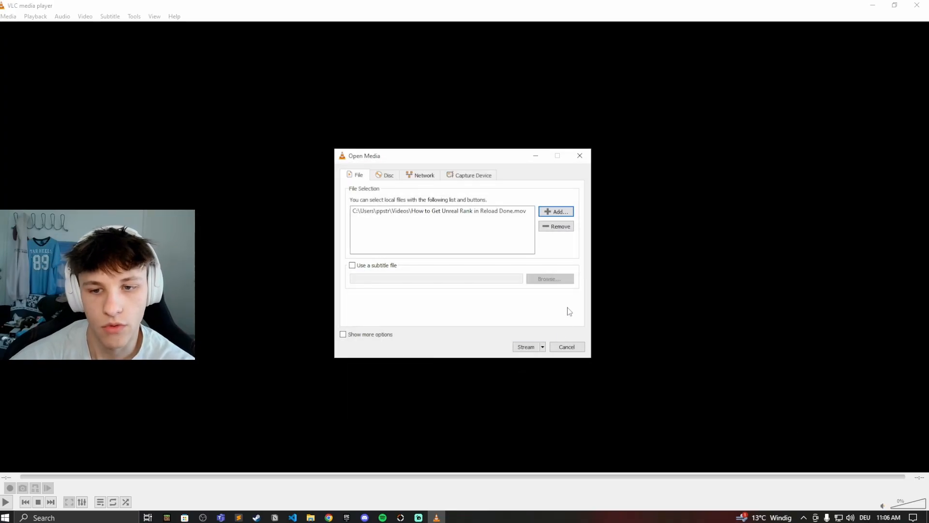
click(525, 347)
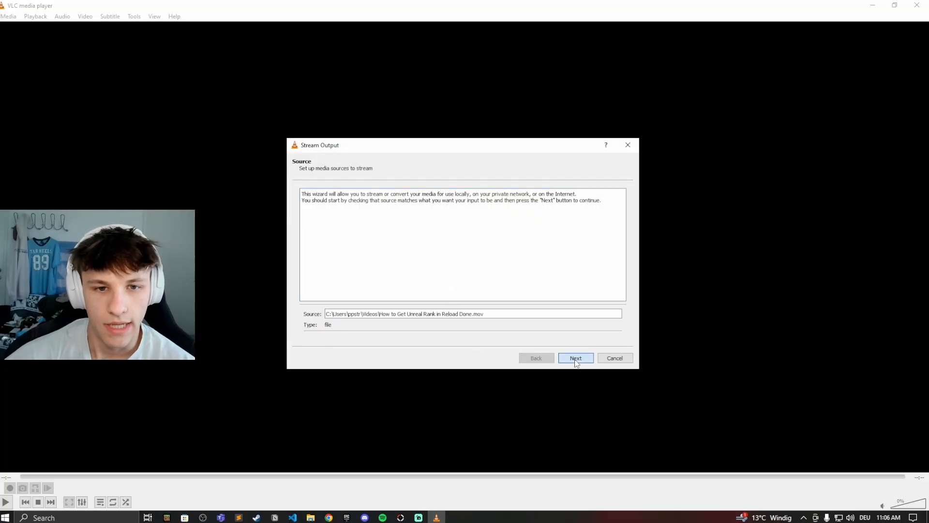
Step: Add an HTTP destination on port 8080 with the path set to '/'
click(575, 357)
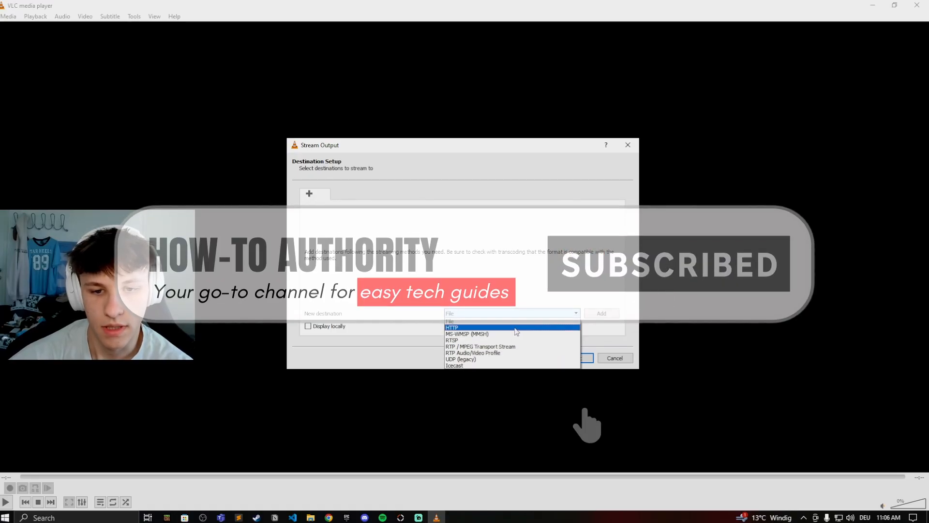
click(452, 328)
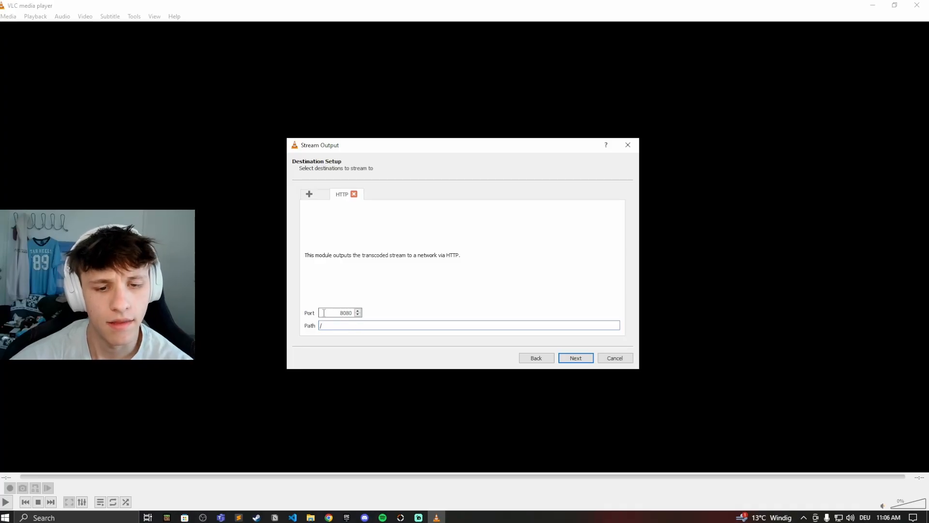
click(468, 325)
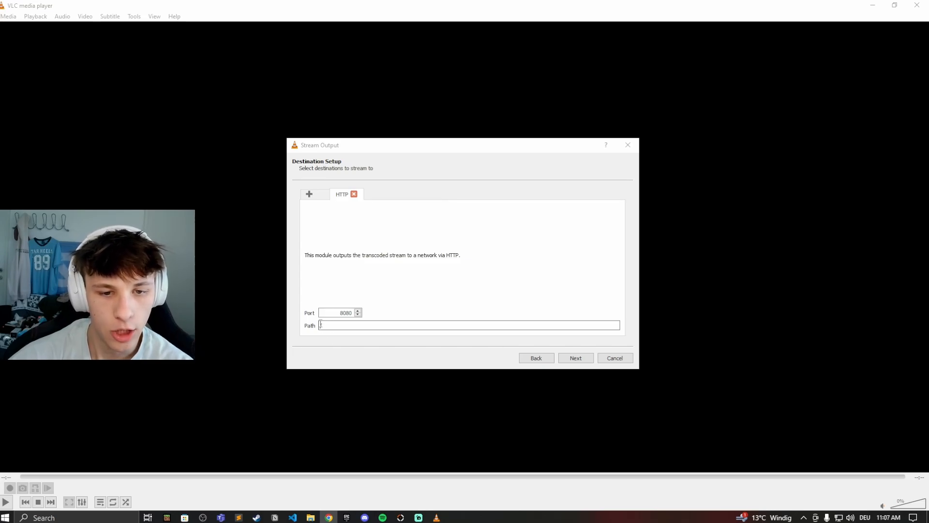
text(/)
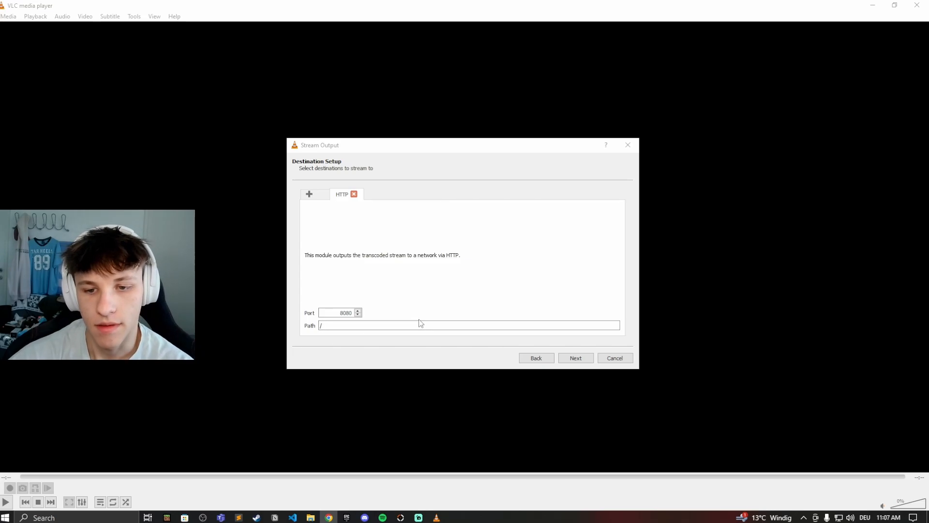
mouse_move(420, 311)
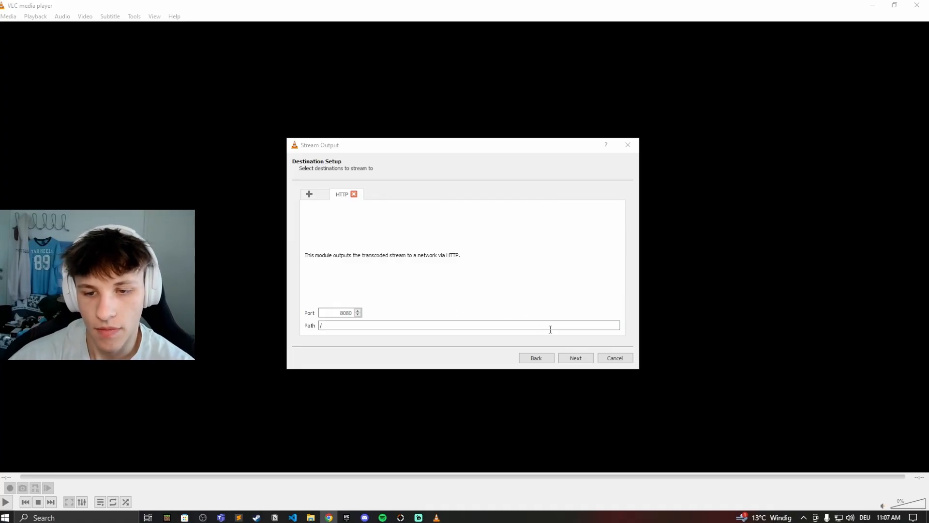
Step: Turn off Activate Transcoding and choose the Video - H.264 + MP3 (MP4) profile
click(575, 357)
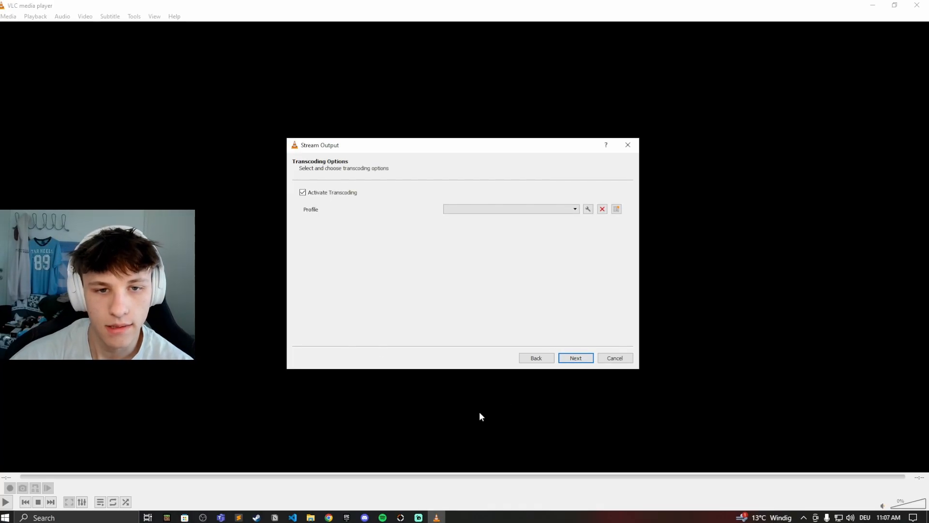
click(303, 192)
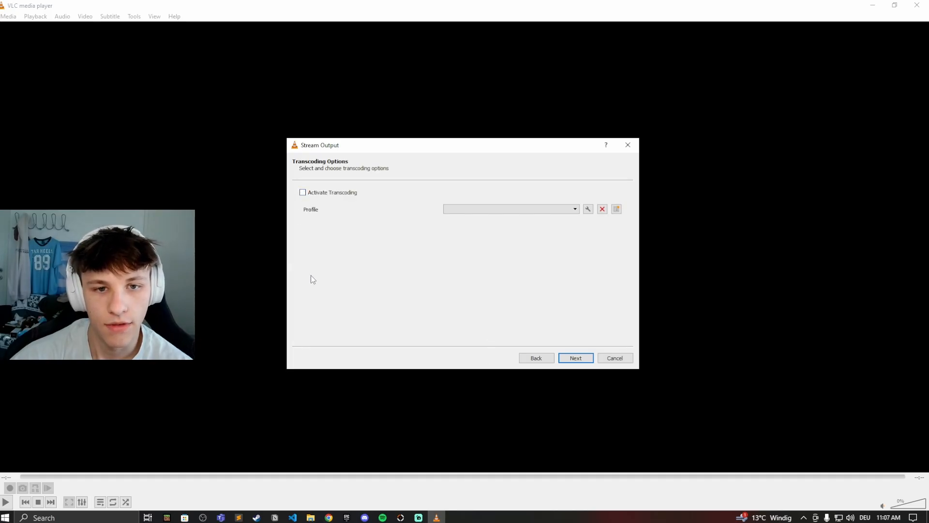
click(573, 209)
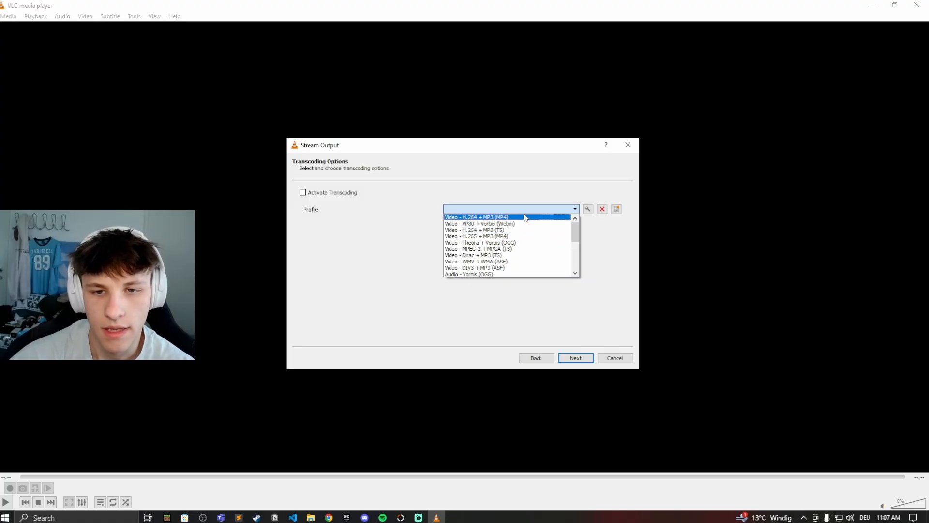
click(476, 216)
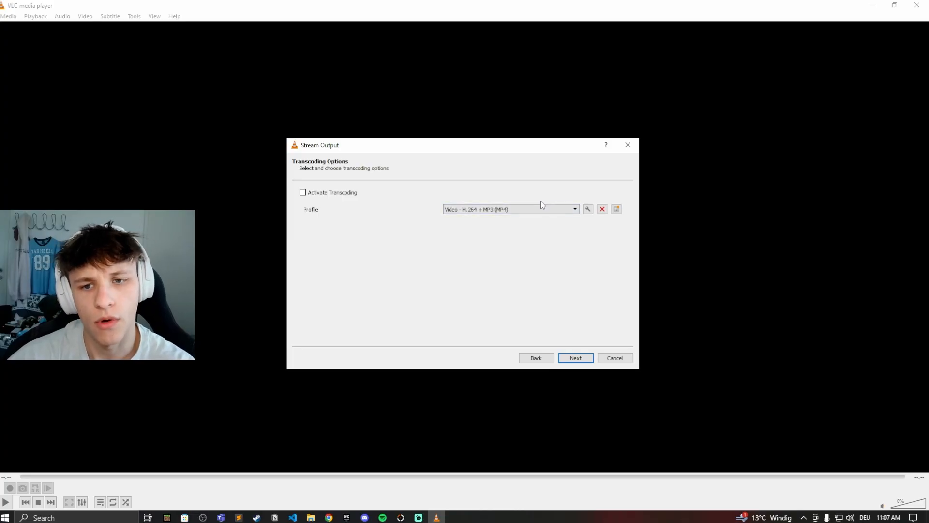
click(572, 209)
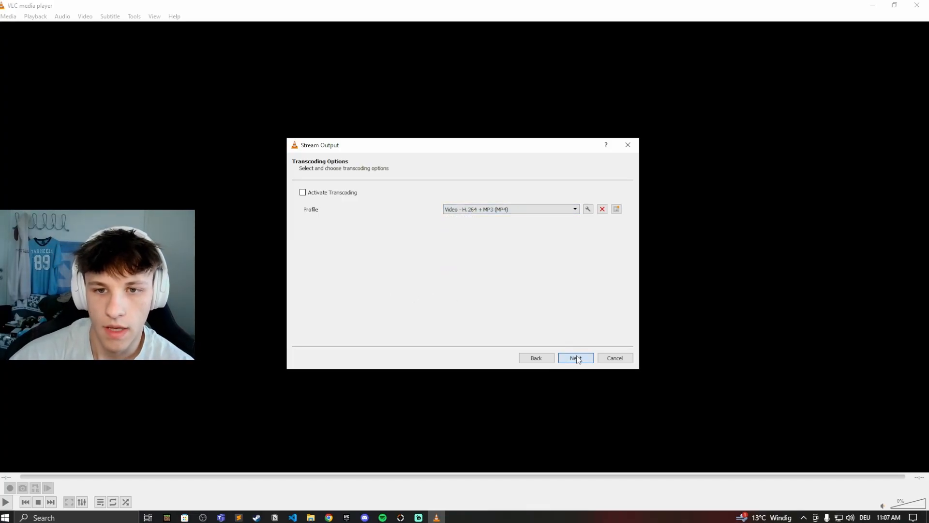
Step: Enable streaming of all elementary streams and start the HTTP stream with dst=:8080
click(575, 357)
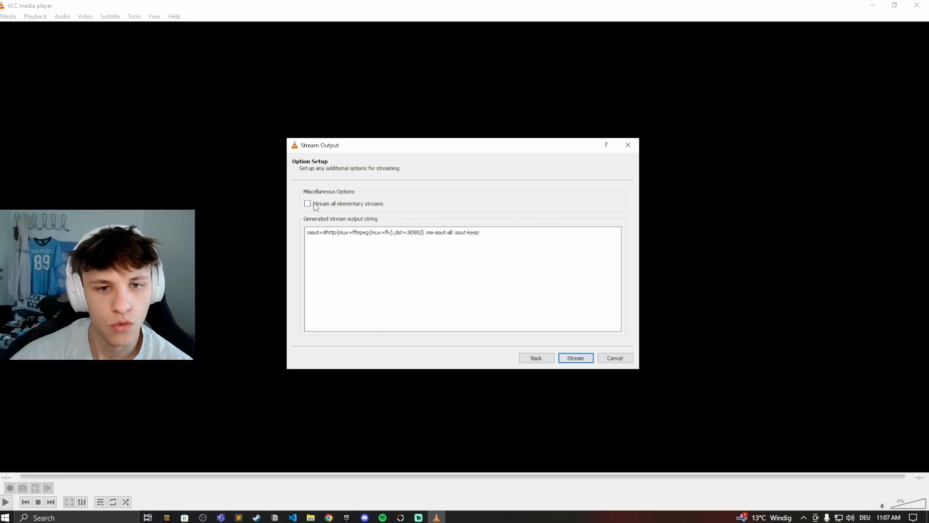
click(308, 203)
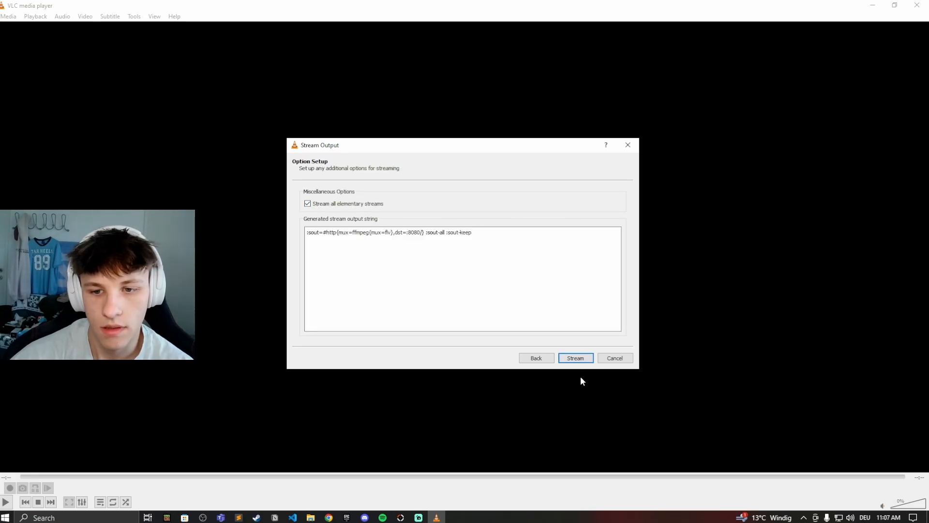
click(574, 357)
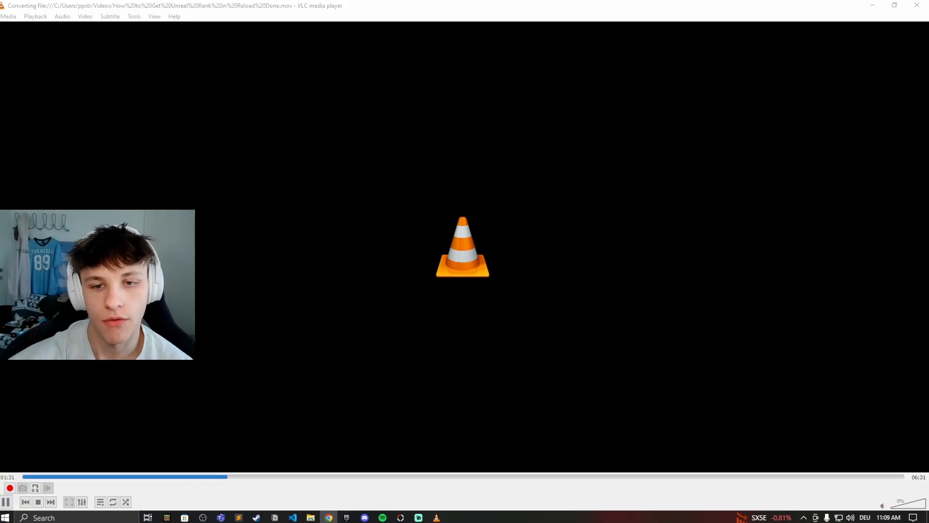
mouse_move(598, 144)
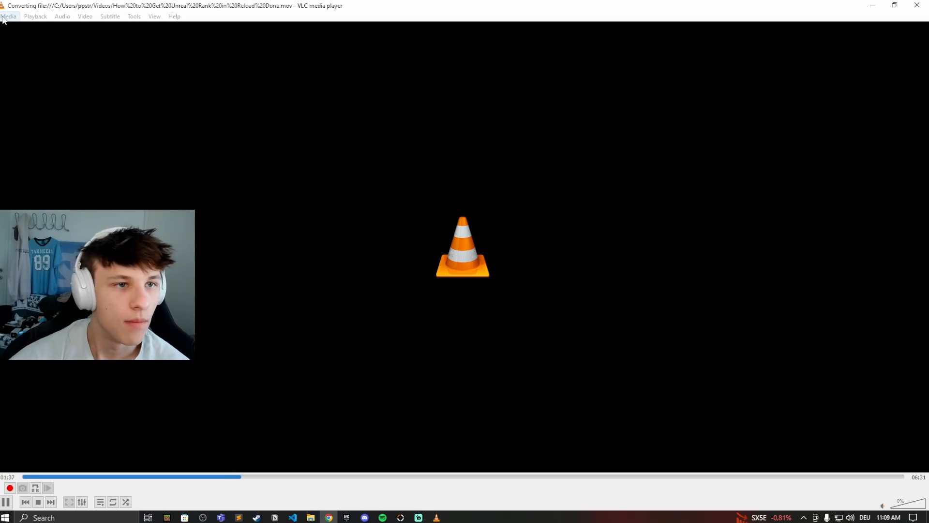
click(9, 17)
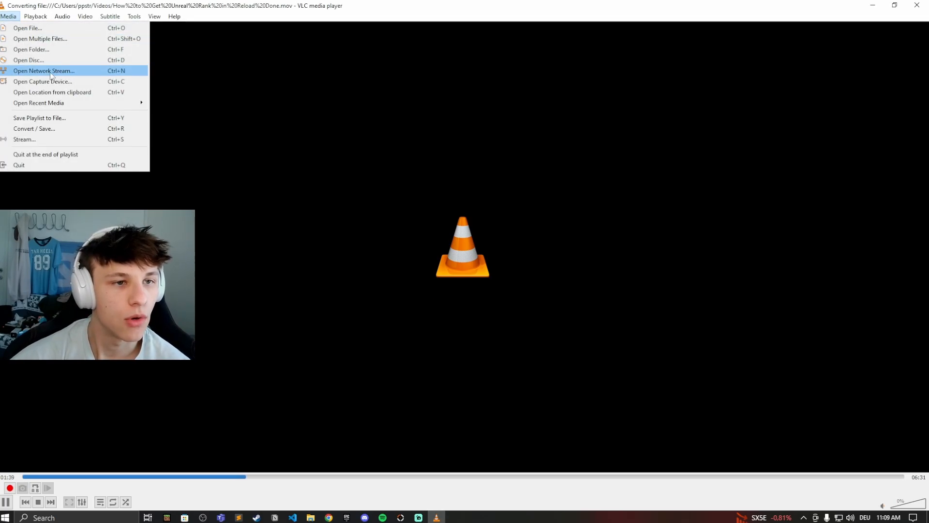
click(43, 70)
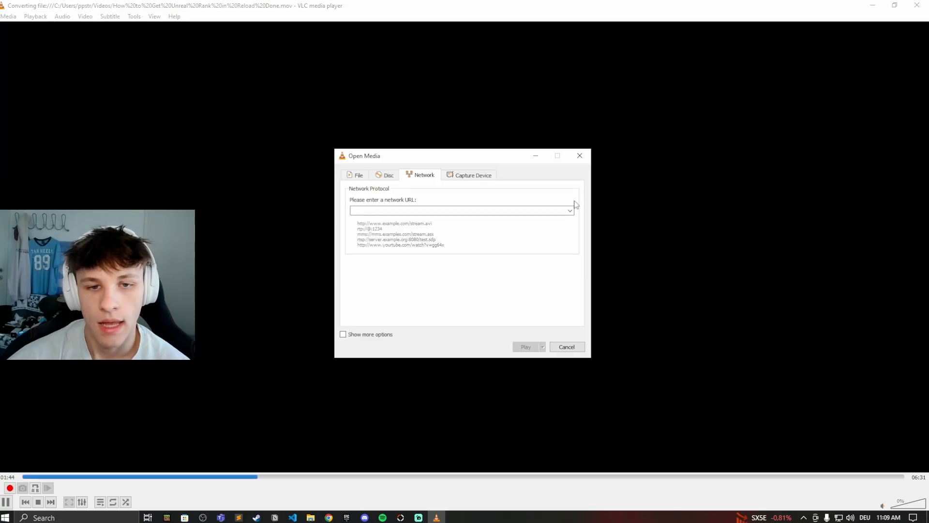
click(461, 210)
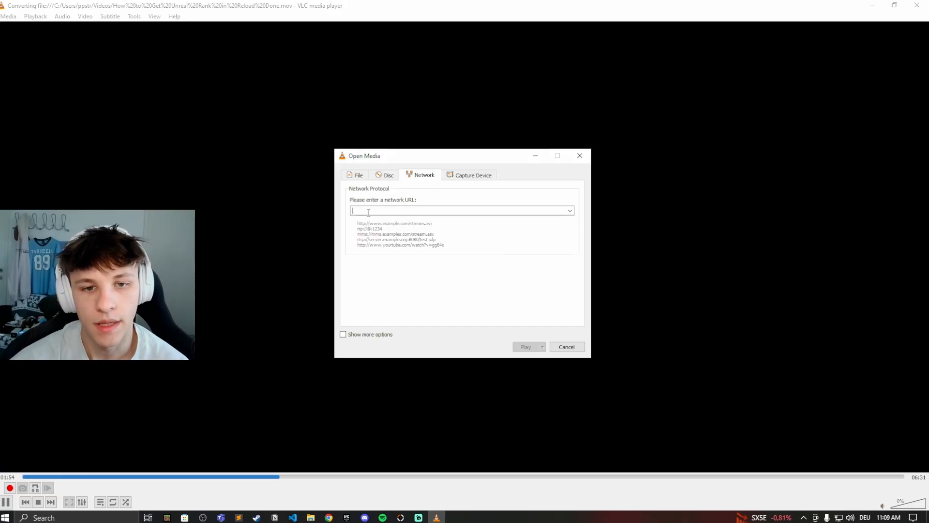
text(http://19)
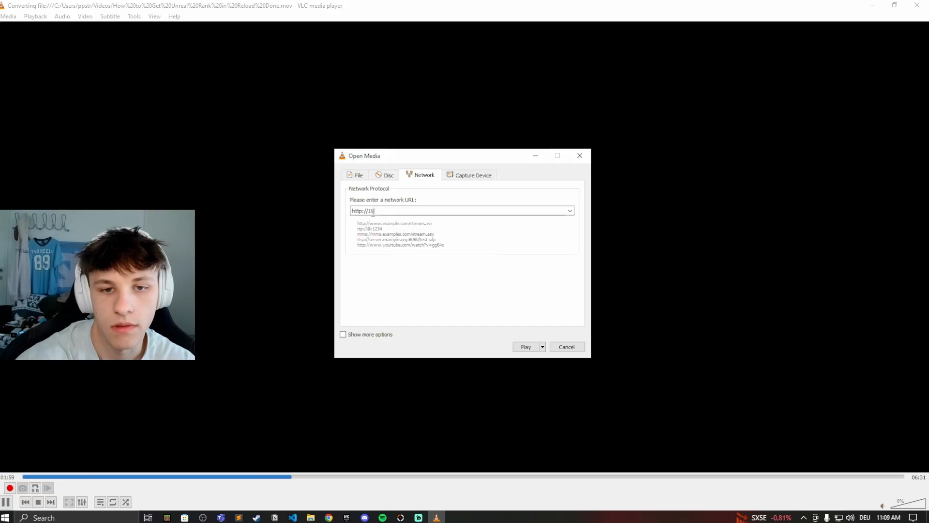
text(123.)
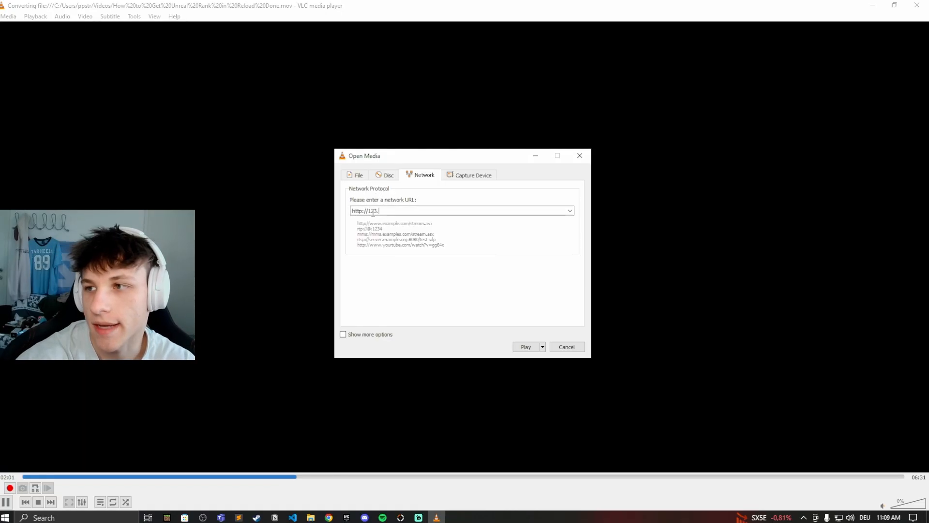
text(245.1)
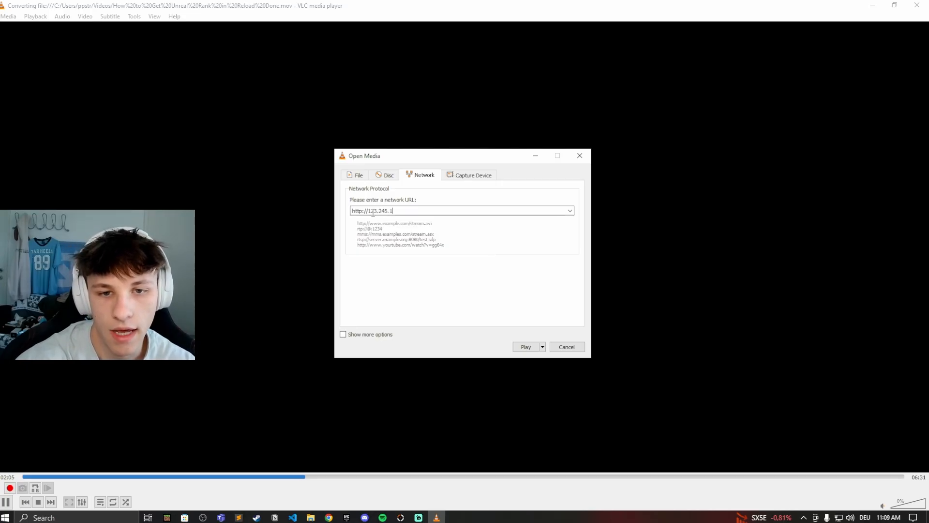
text(/)
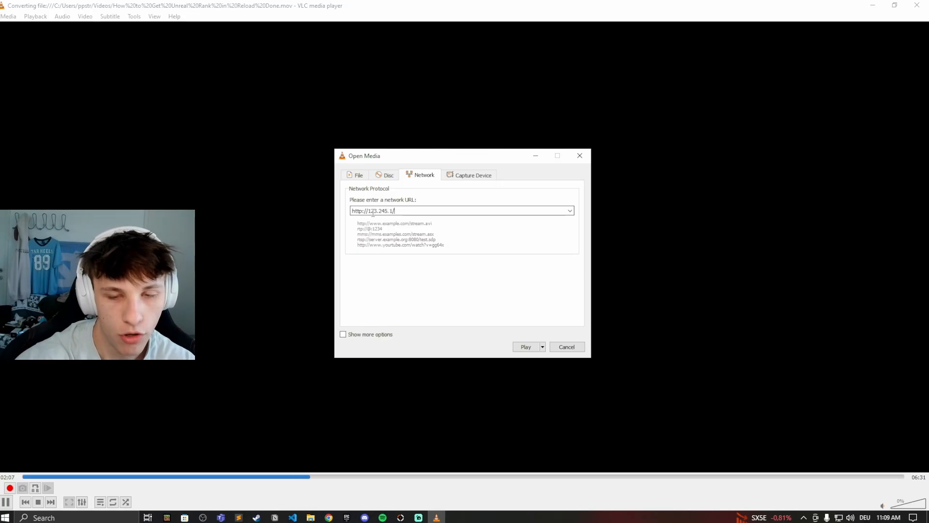
text(8080)
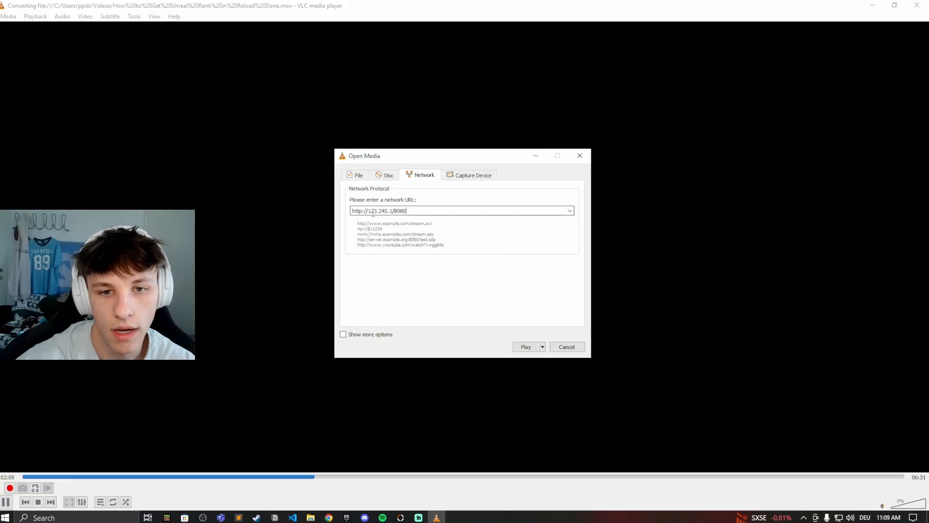
click(524, 346)
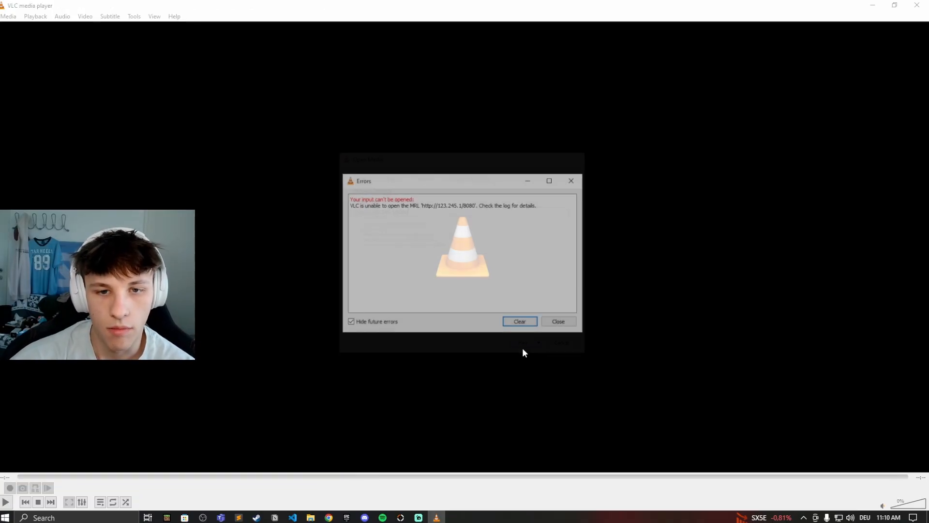
click(519, 320)
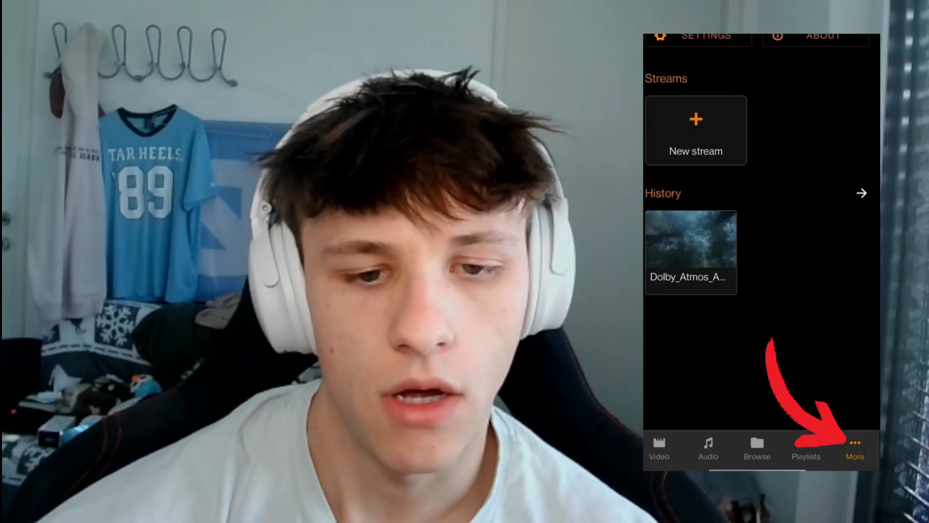
Step: Start adding a new stream from the Streams section of the More page
click(695, 130)
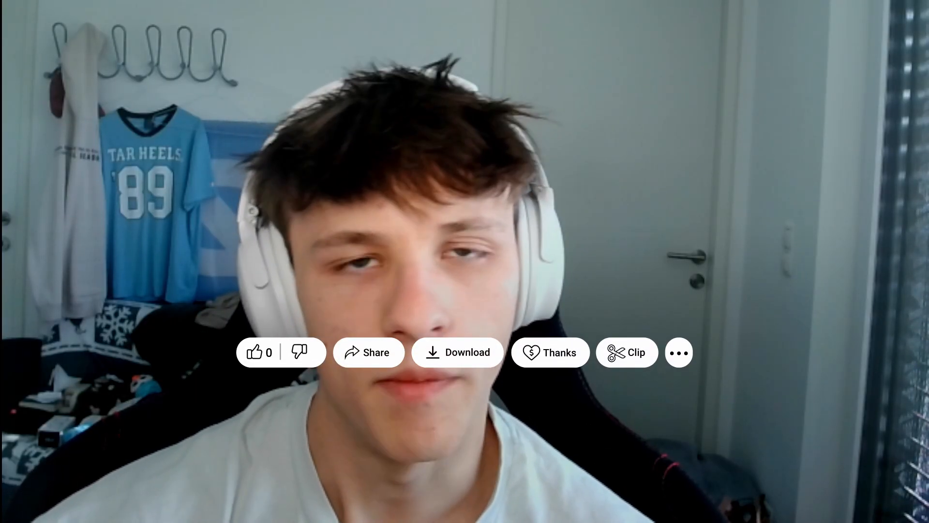
click(549, 352)
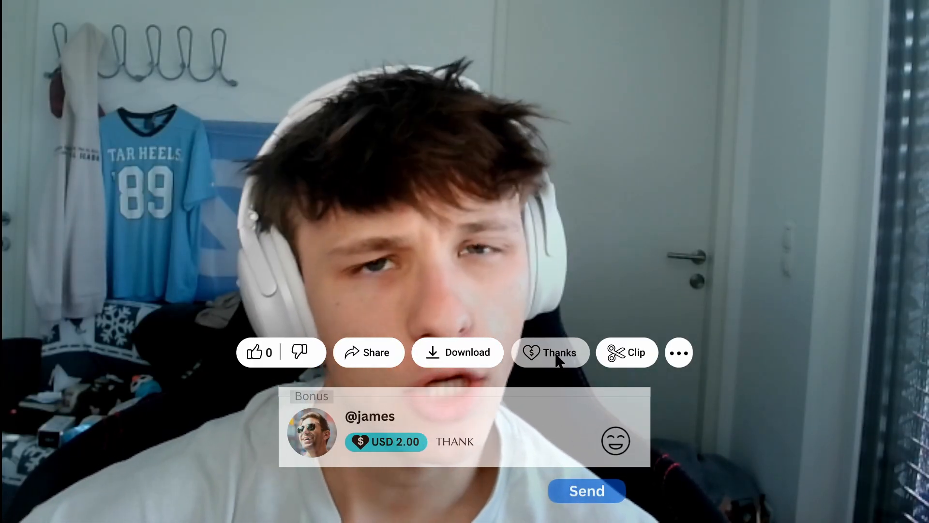
text(THANKS FOR THE TUTORIAL!)
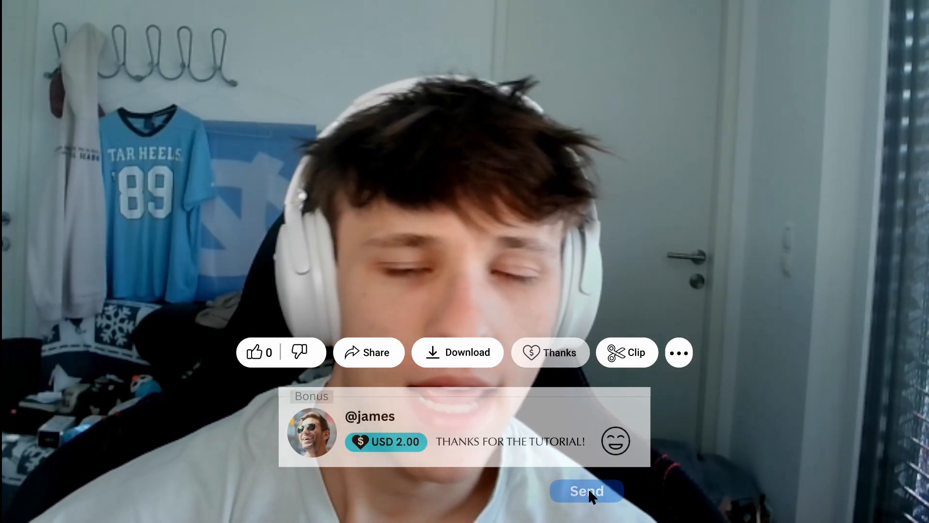